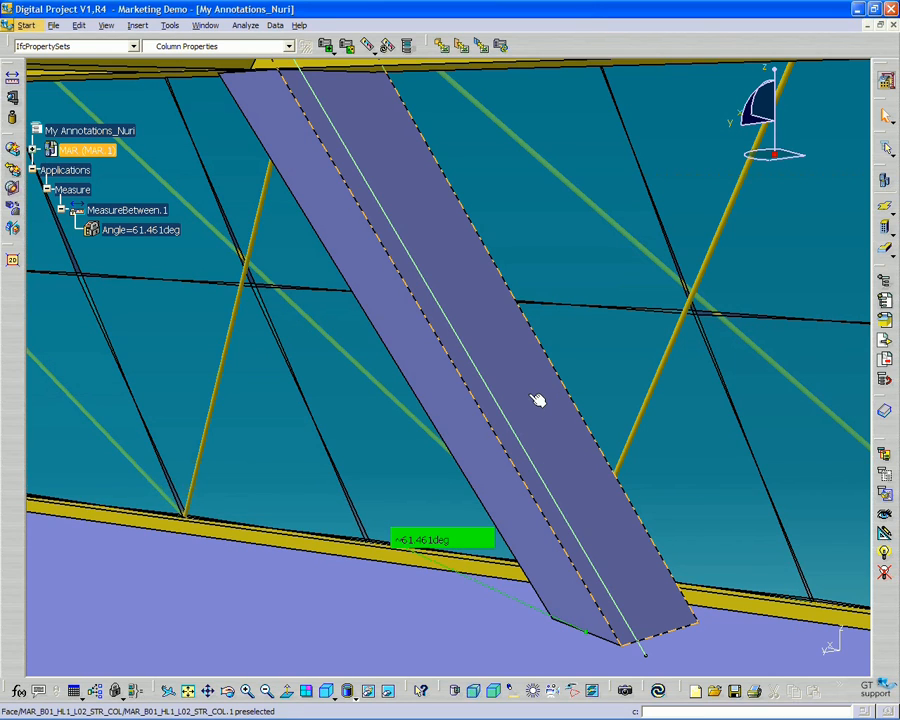
mouse_move(443, 255)
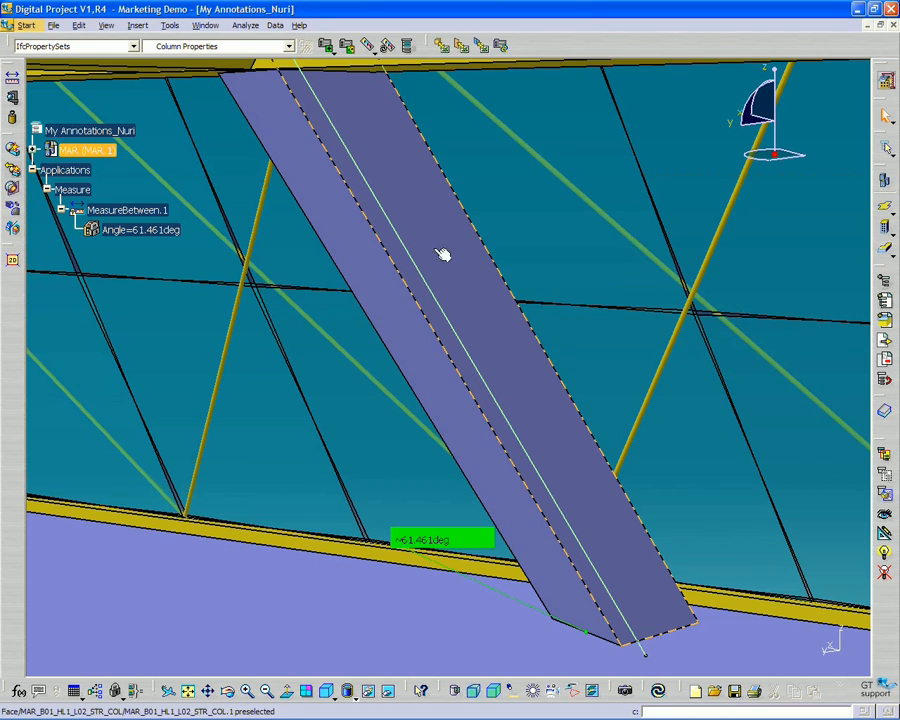
- Pick the sloped column and center the specification tree on its entry
click(443, 253)
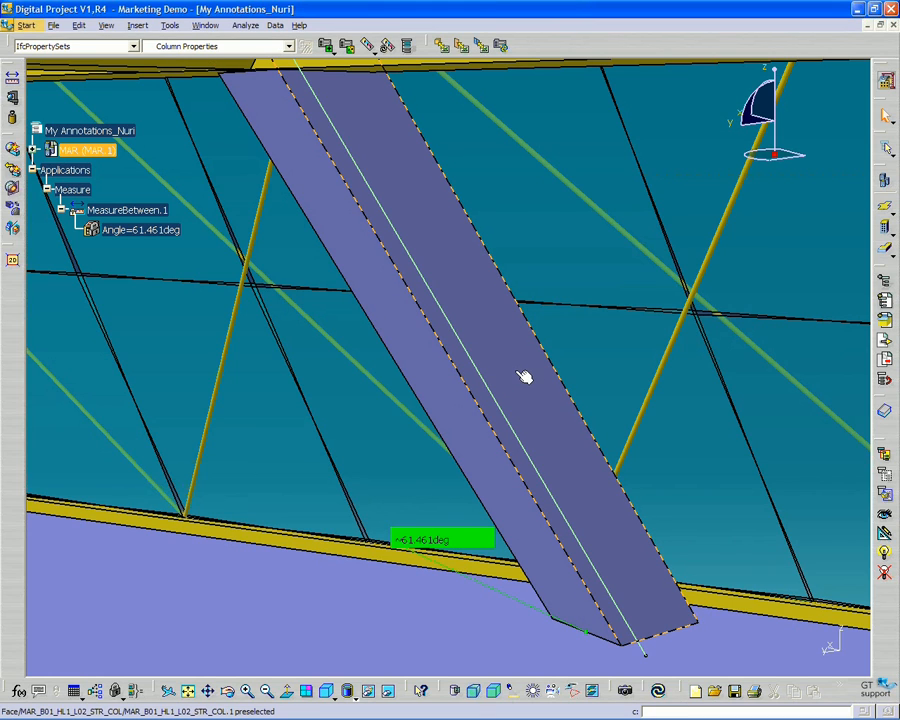
right_click(525, 377)
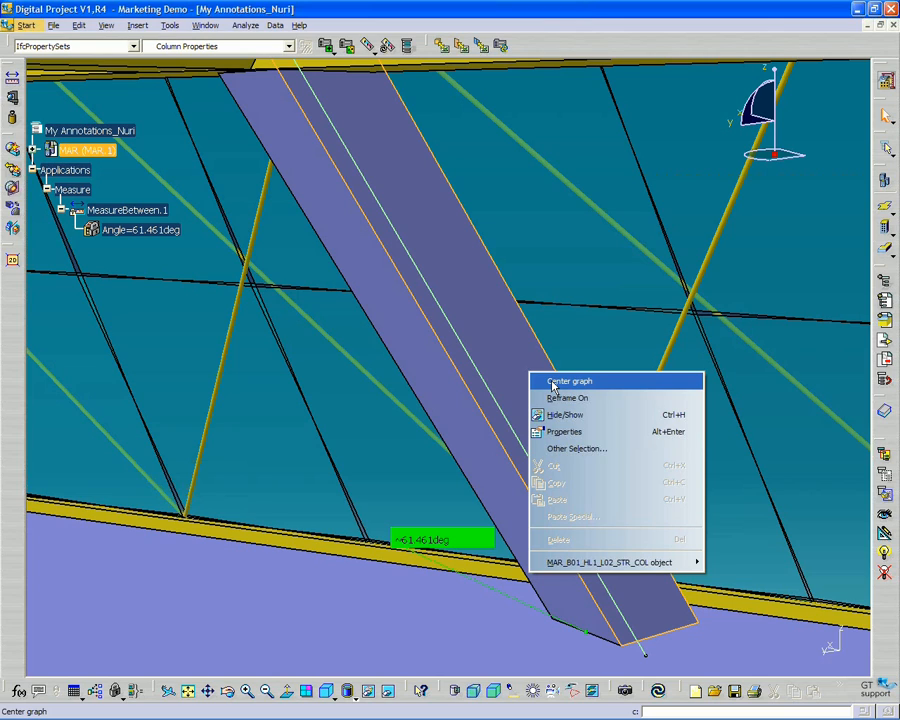
click(569, 381)
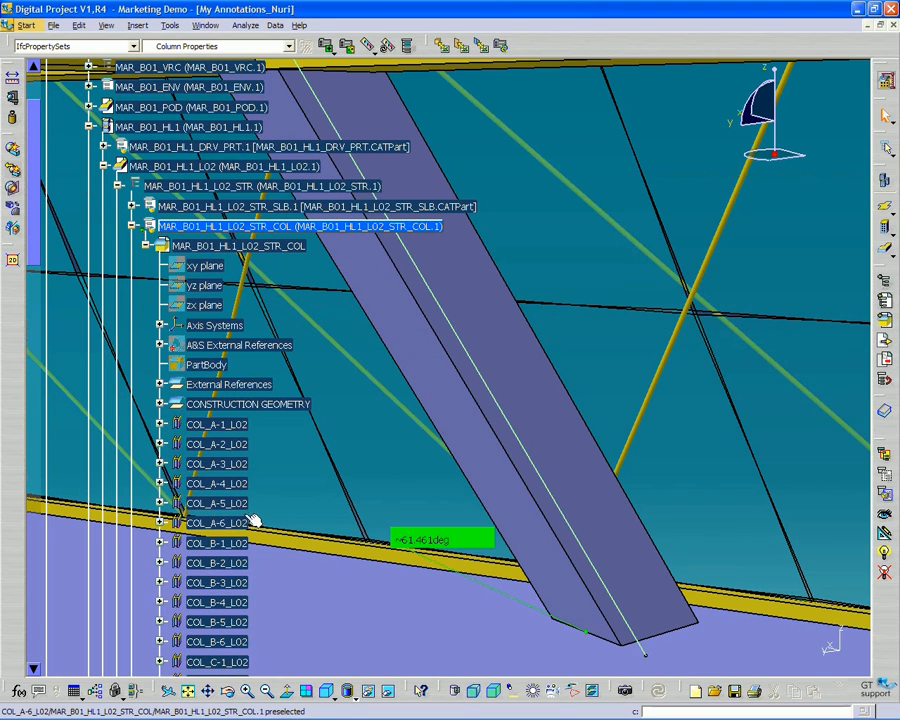
- Expand COL_SL03_L02's Column Properties and inspect its Slope parameter (59.273deg)
scroll(down, 3)
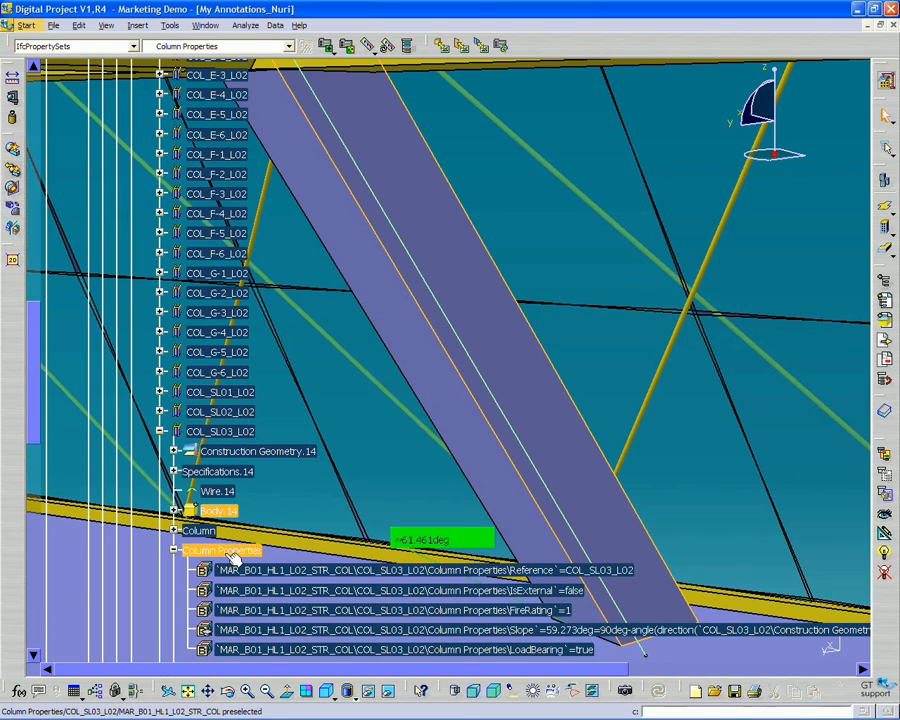
click(400, 590)
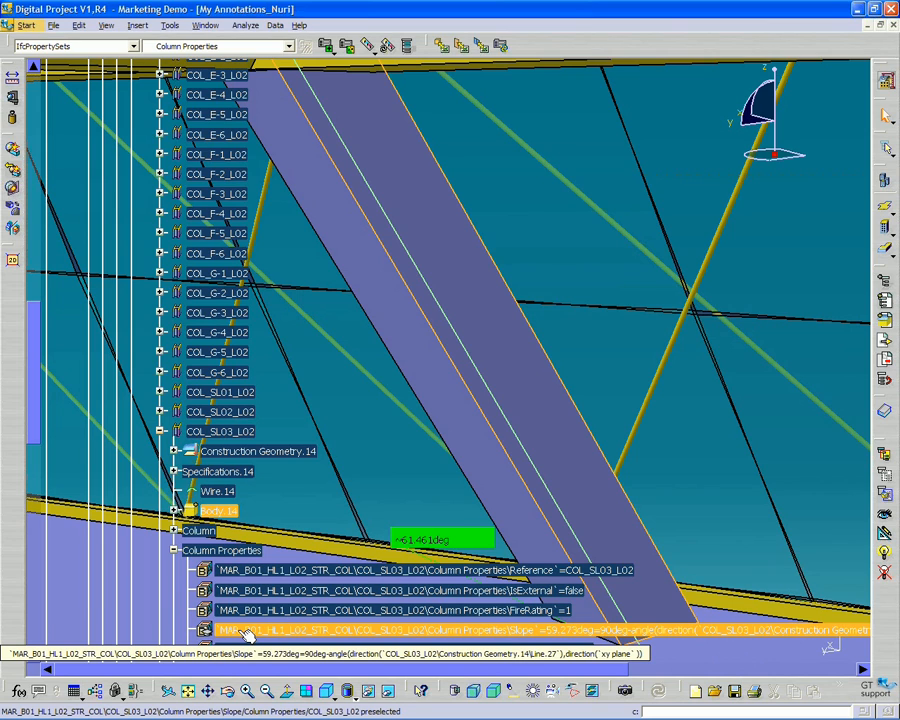
scroll(down, 3)
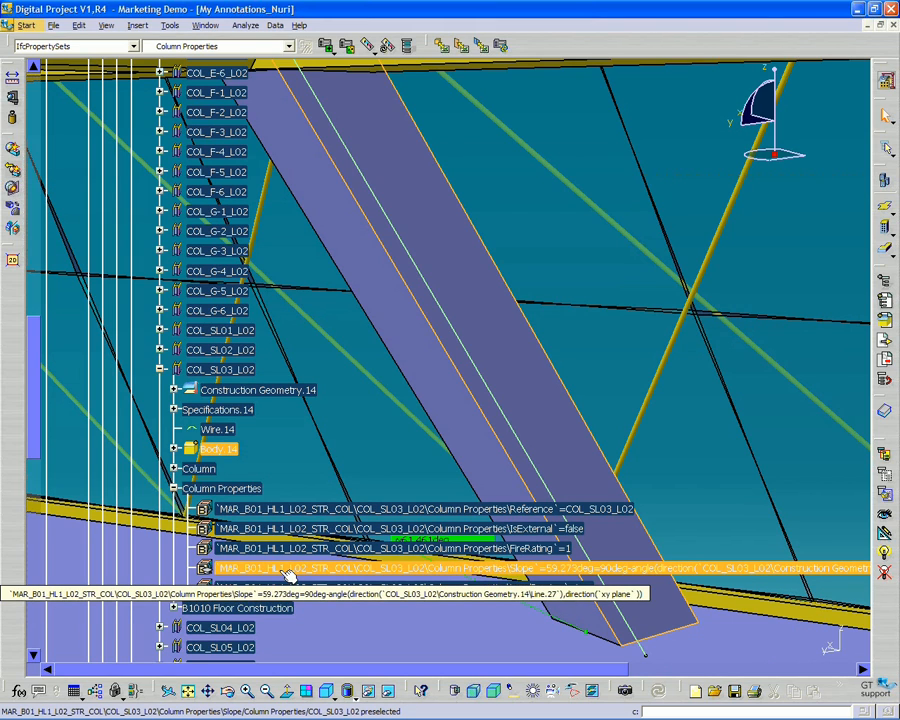
click(220, 489)
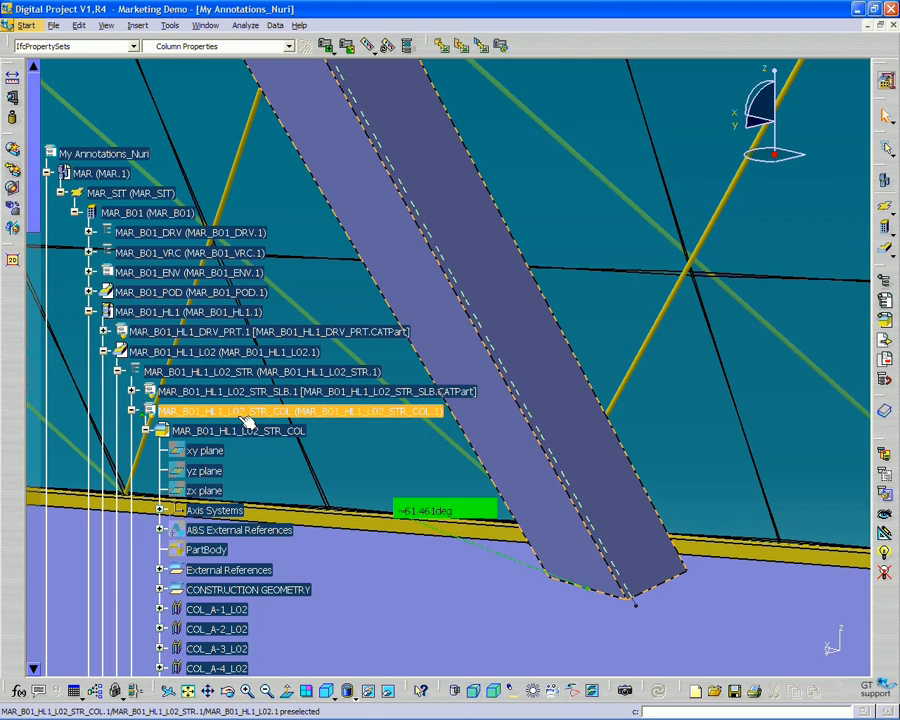
- Select the MAR_B01_HL1_L02_STR_COL part node in the tree
click(190, 232)
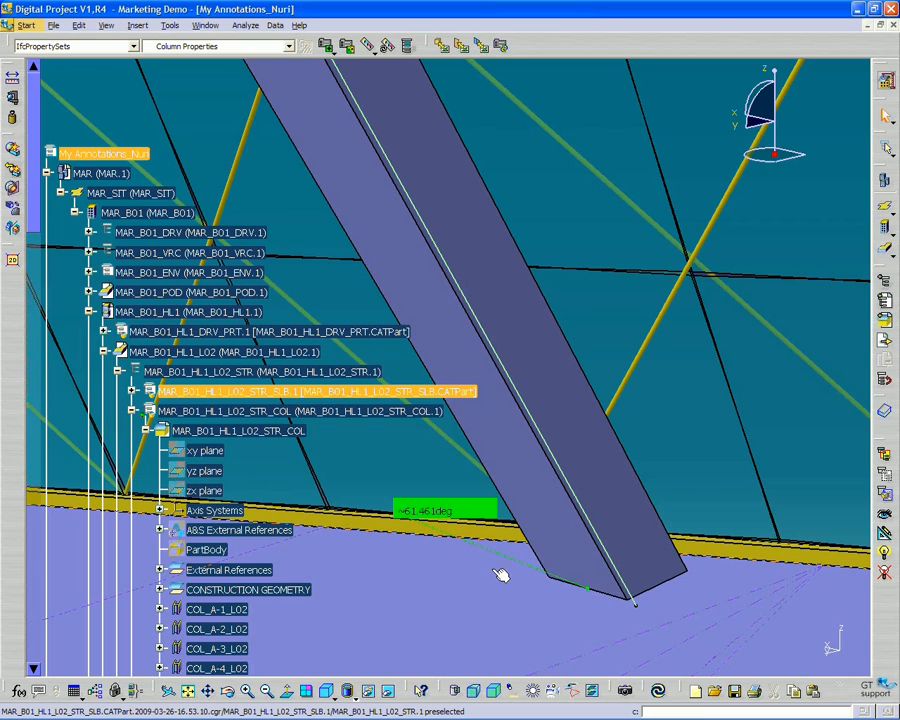
mouse_move(512, 567)
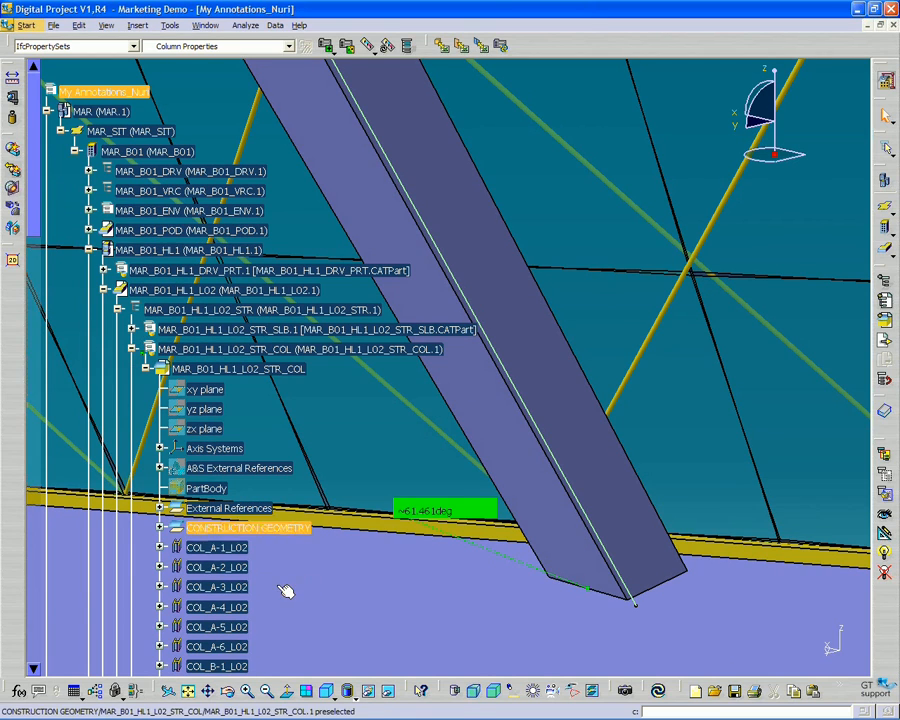
- Select and double-click the first column feature COL_A-1_L02 under the column part
click(216, 547)
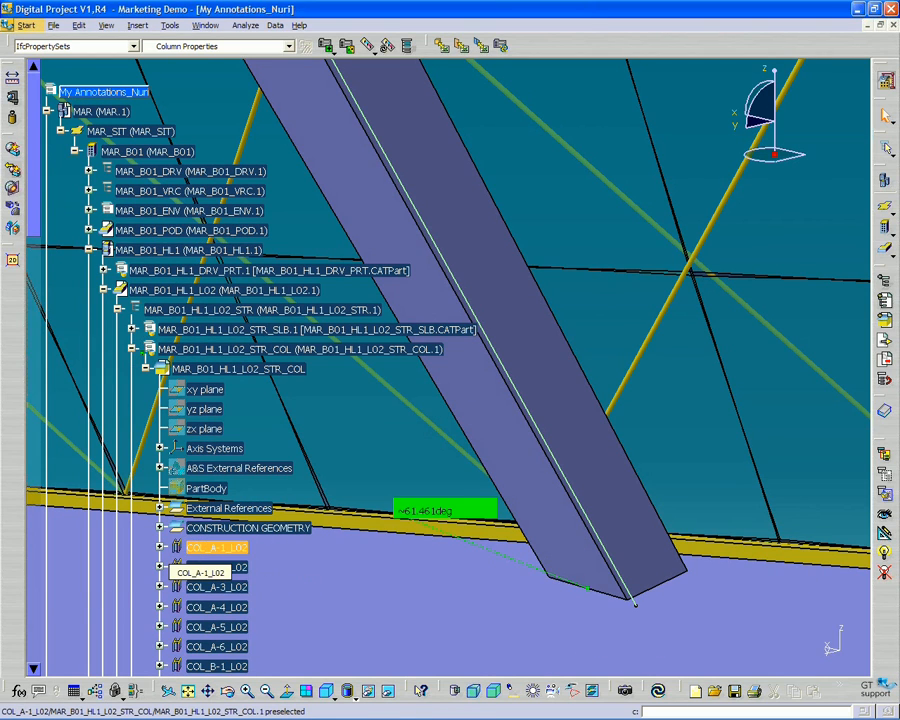
scroll(down, 3)
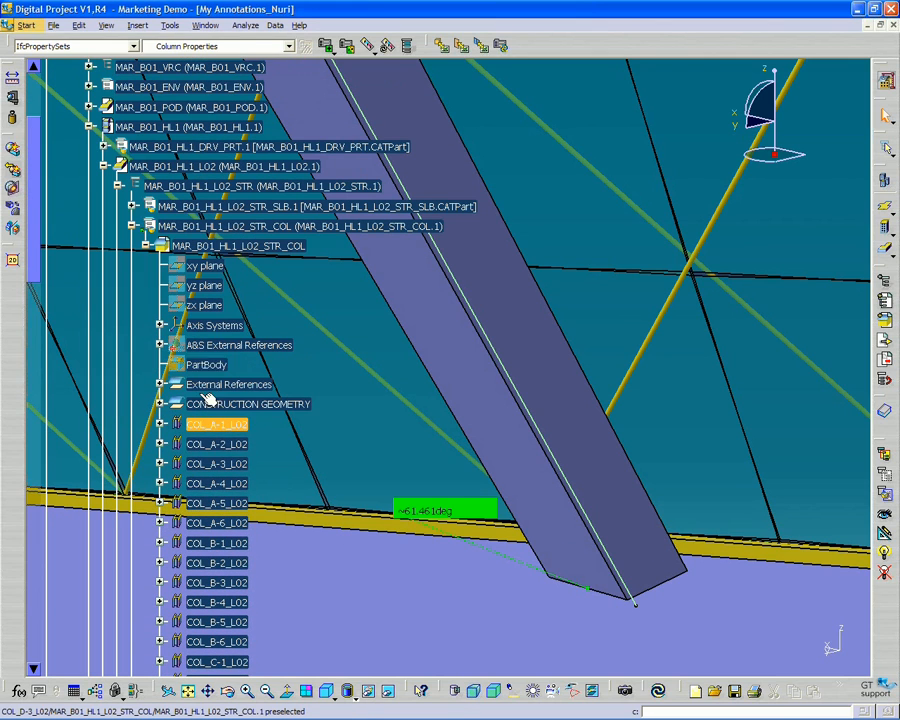
double_click(216, 424)
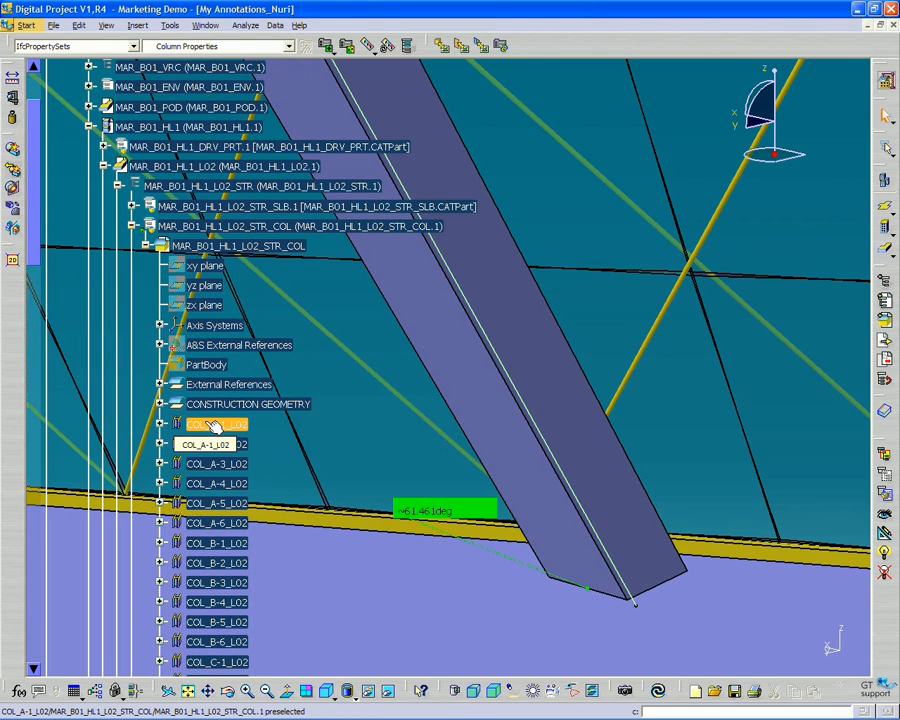
scroll(down, 3)
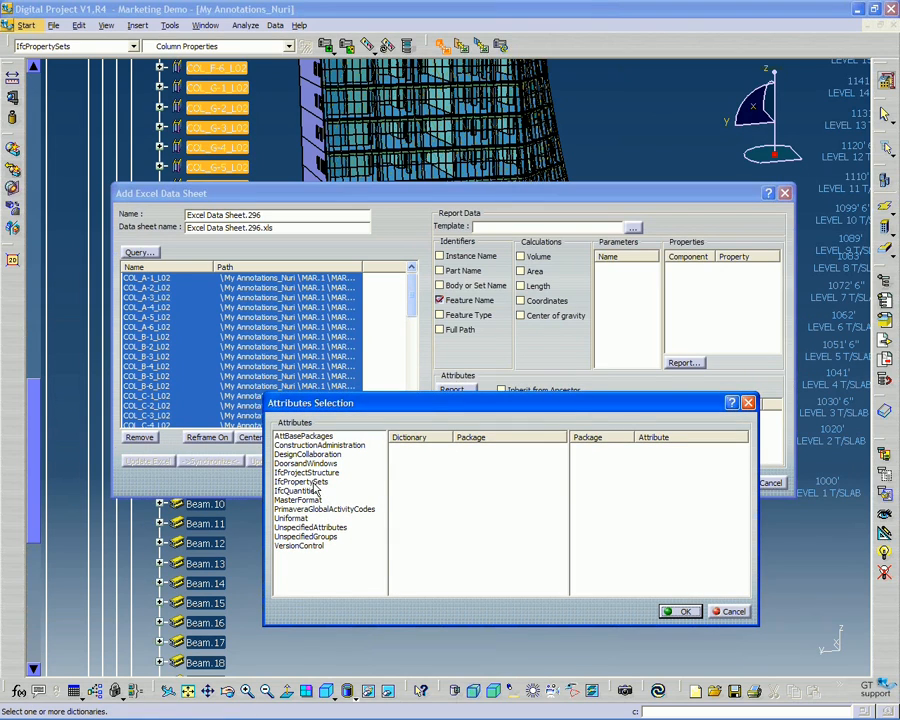
mouse_move(310, 500)
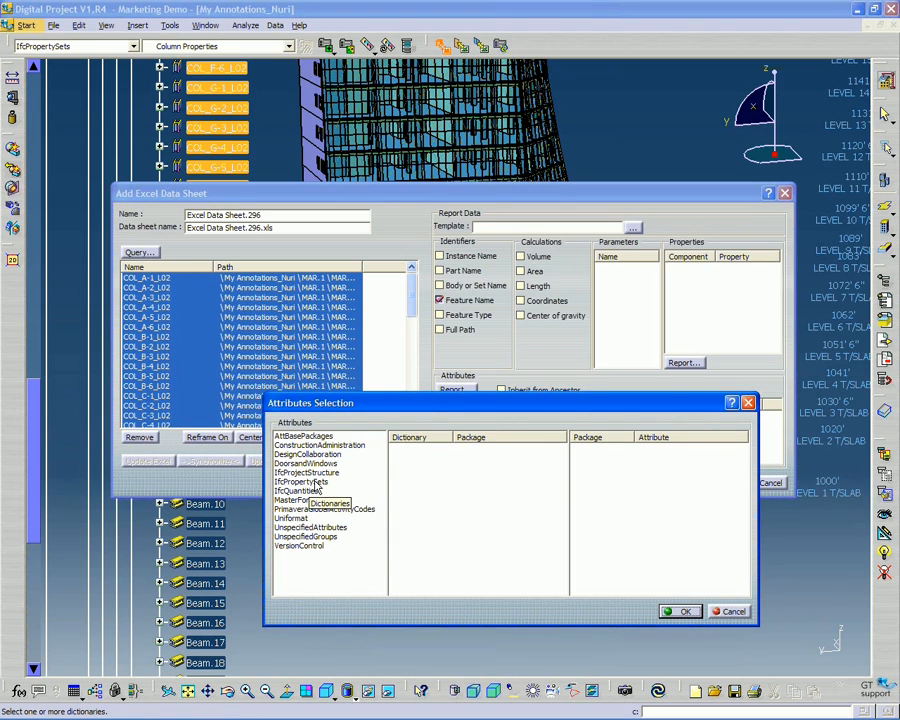
mouse_move(312, 490)
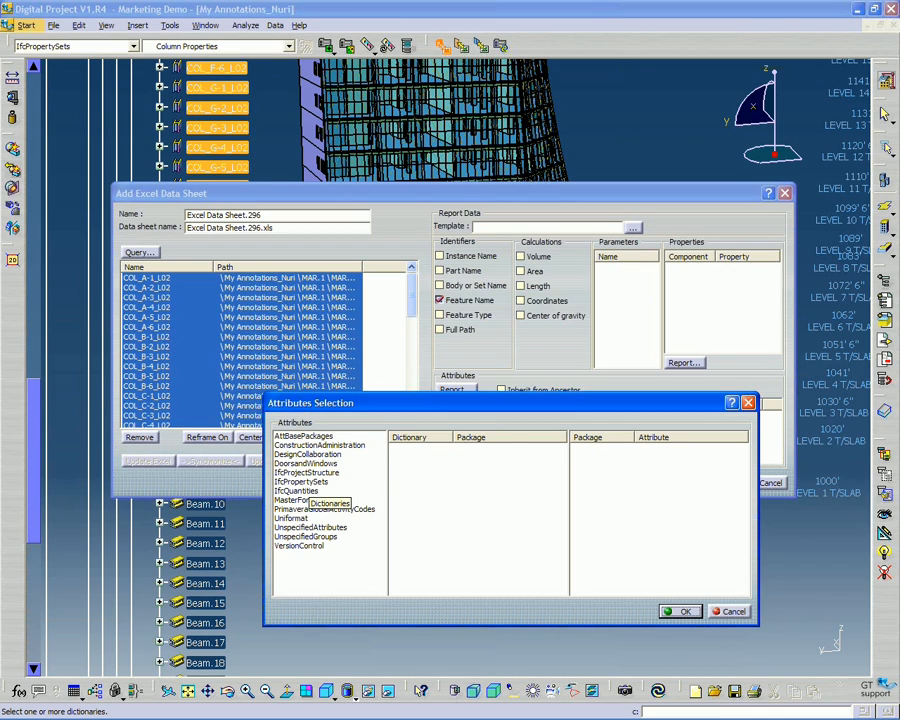
- Choose IfcPropertySets, Column Properties, Slope as the reported attribute and confirm
click(301, 481)
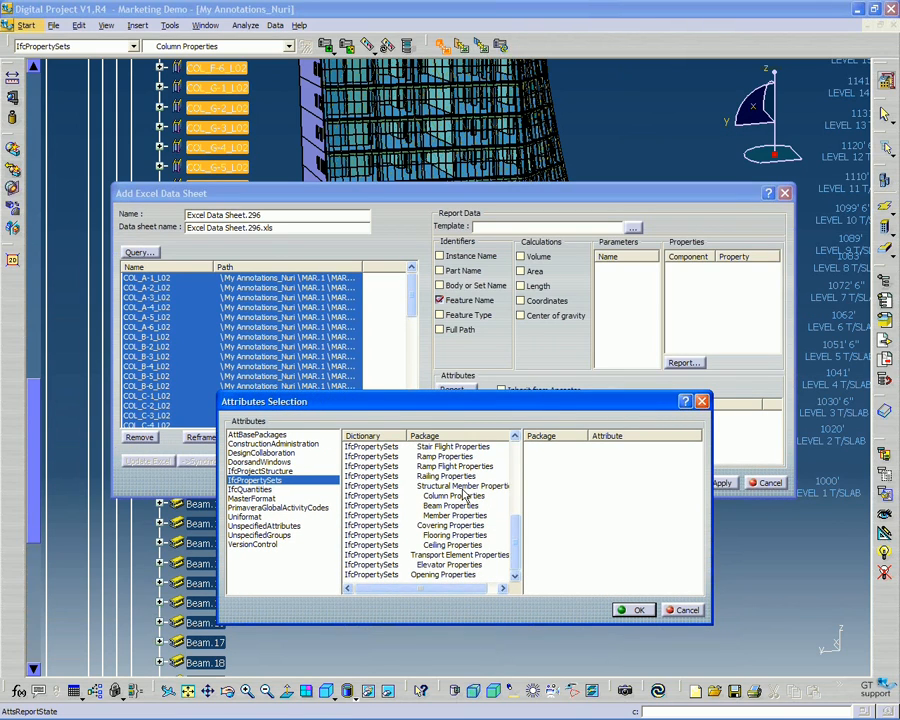
click(455, 496)
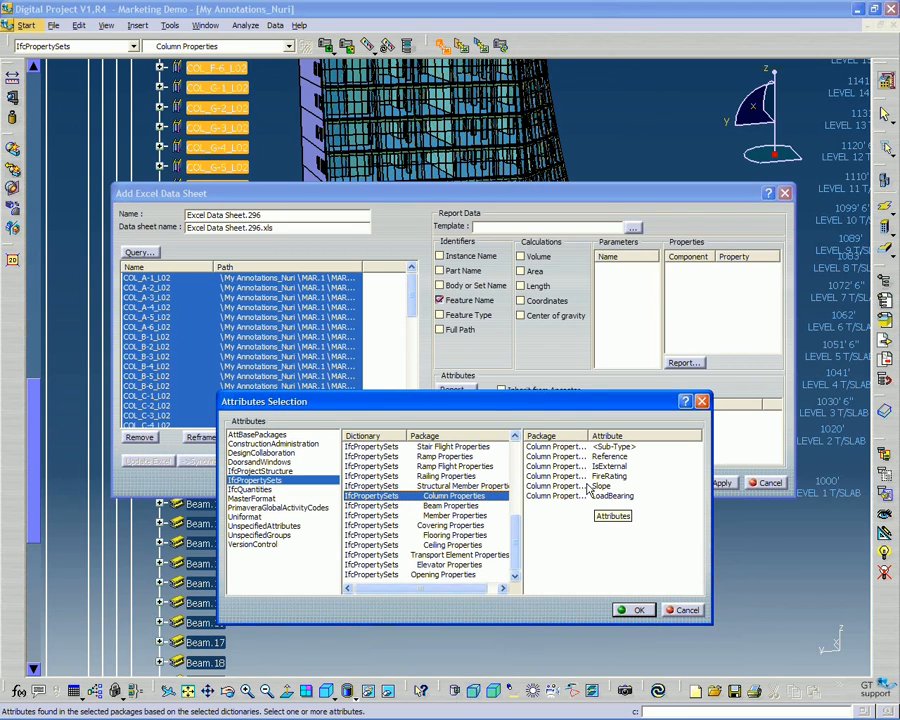
click(610, 496)
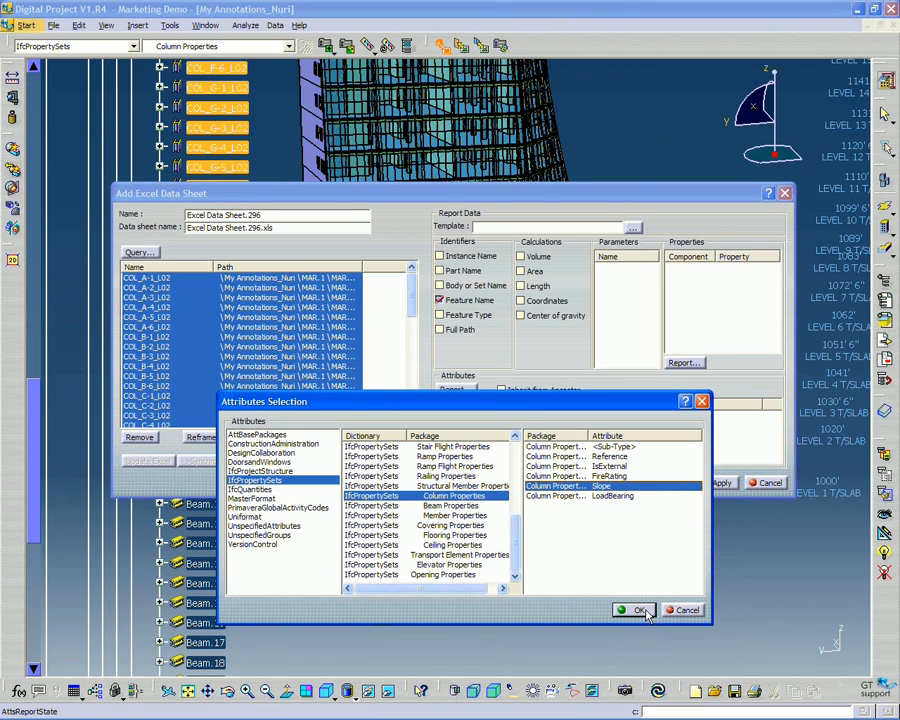
click(639, 610)
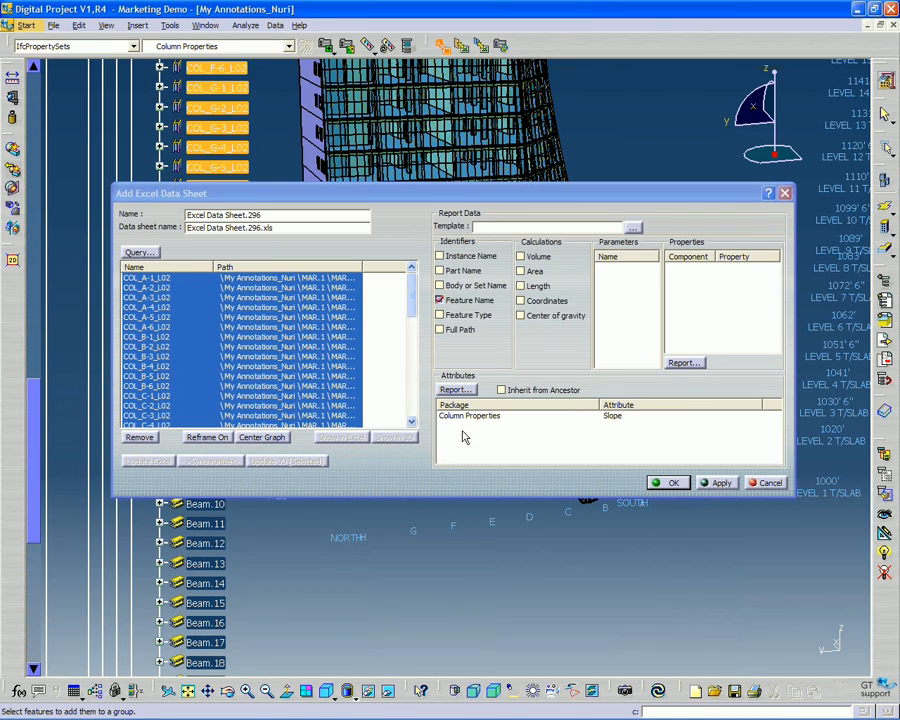
mouse_move(469, 416)
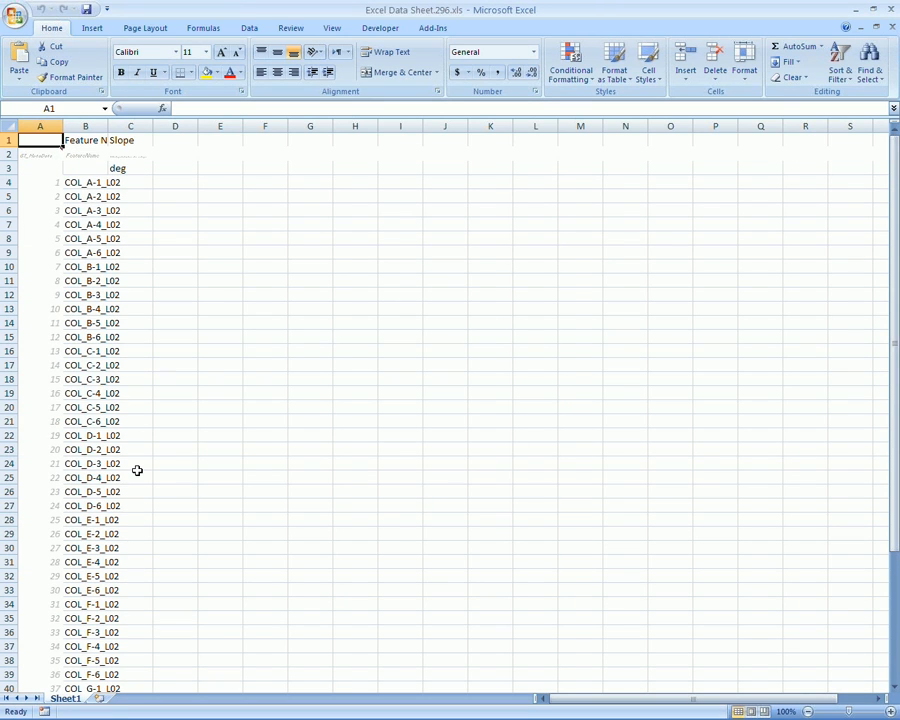
scroll(down, 3)
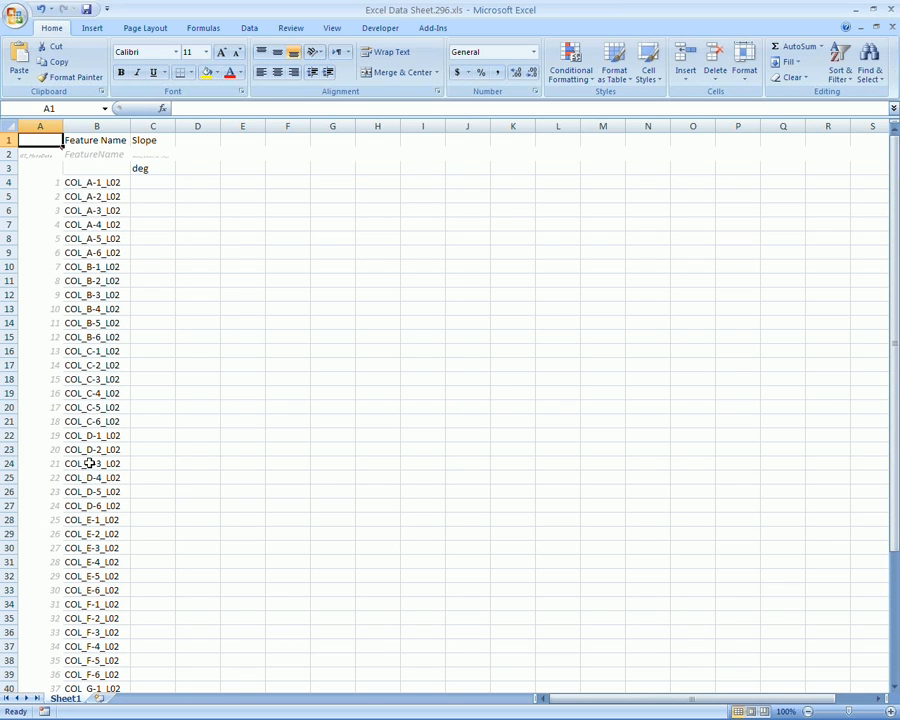
scroll(down, 3)
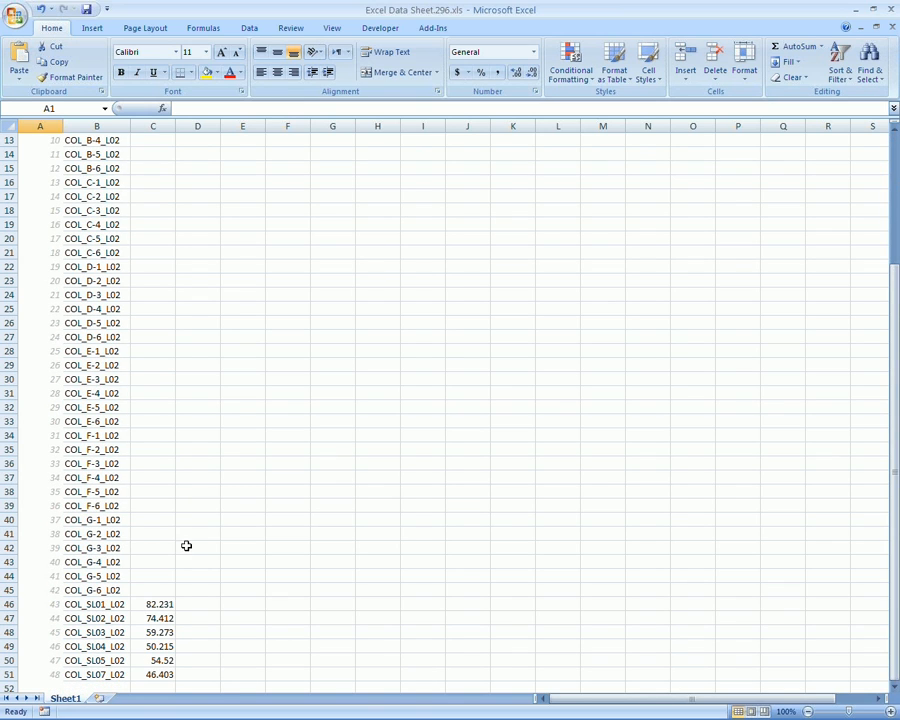
scroll(down, 3)
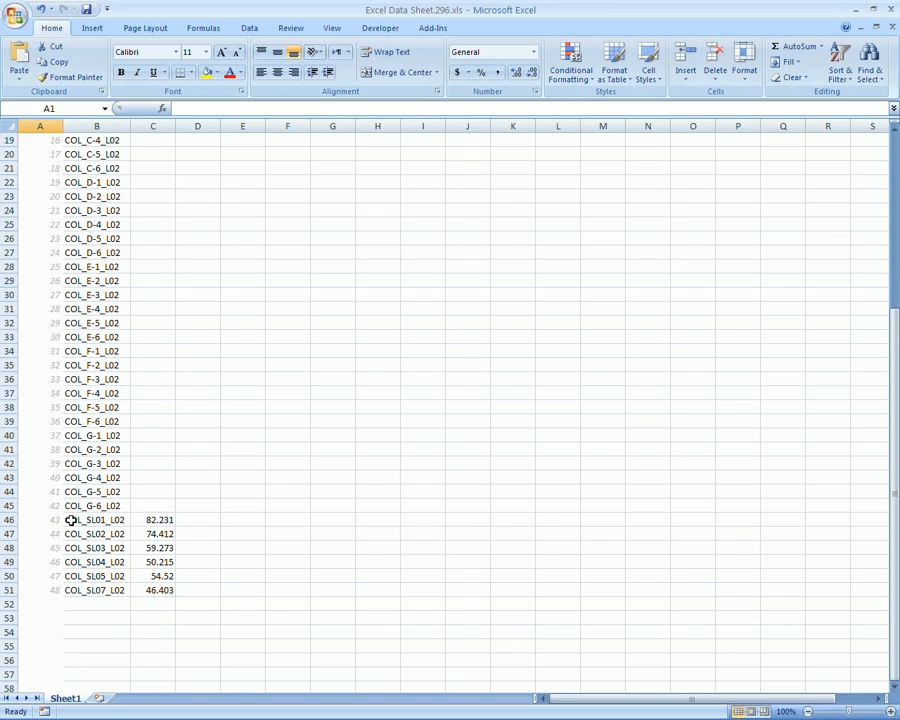
drag(95, 519, 95, 590)
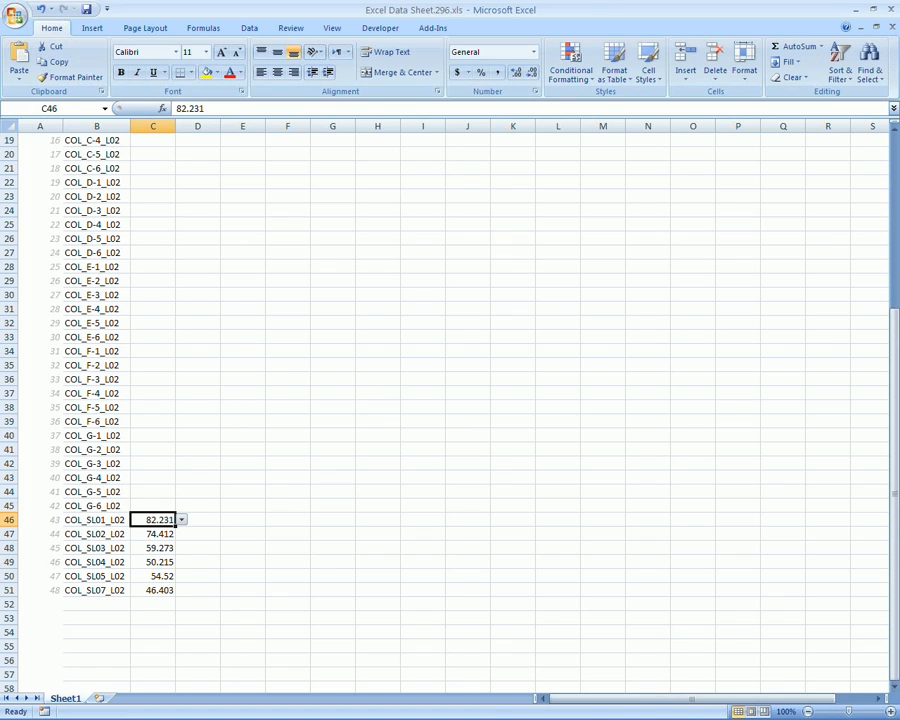
mouse_move(147, 534)
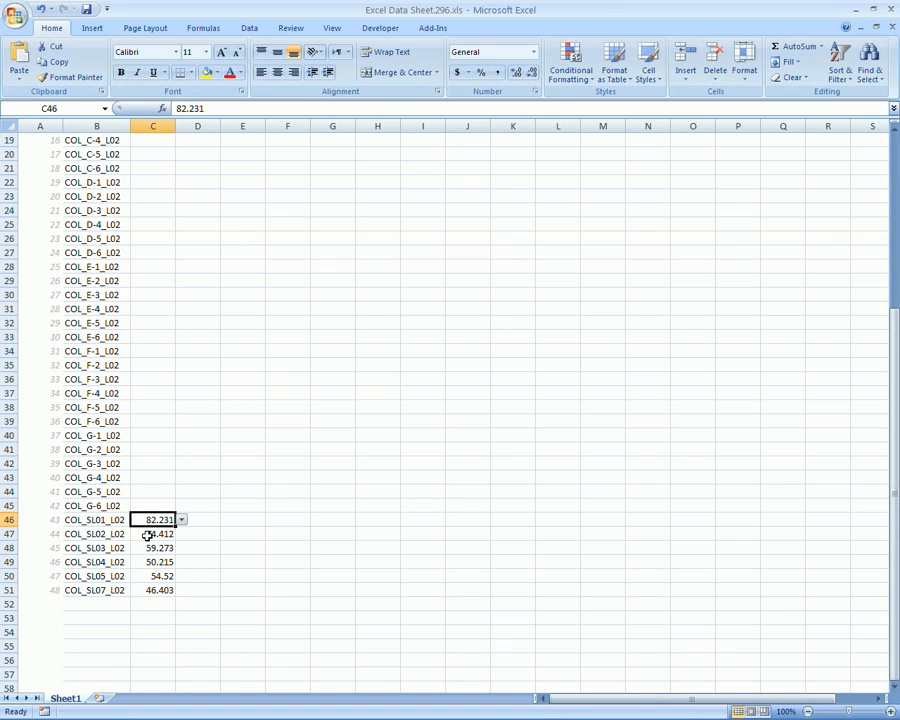
click(153, 589)
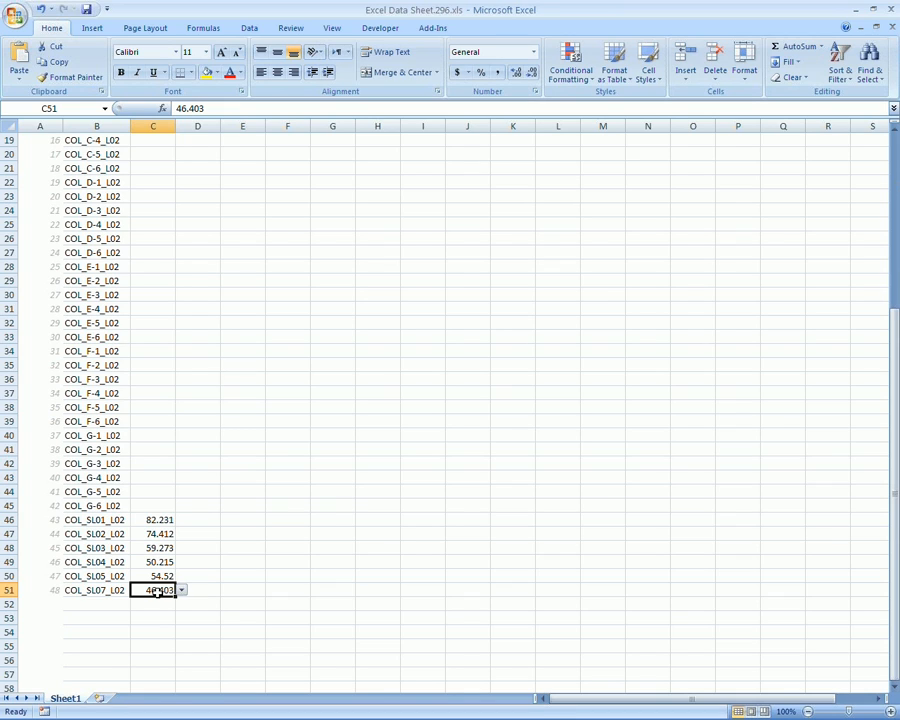
scroll(down, 3)
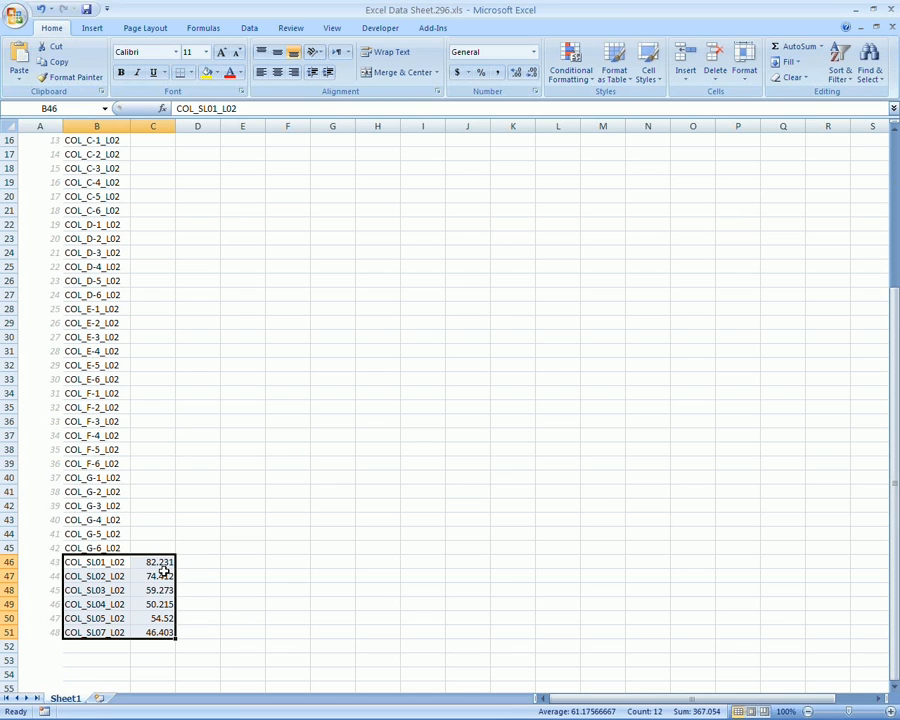
scroll(down, 3)
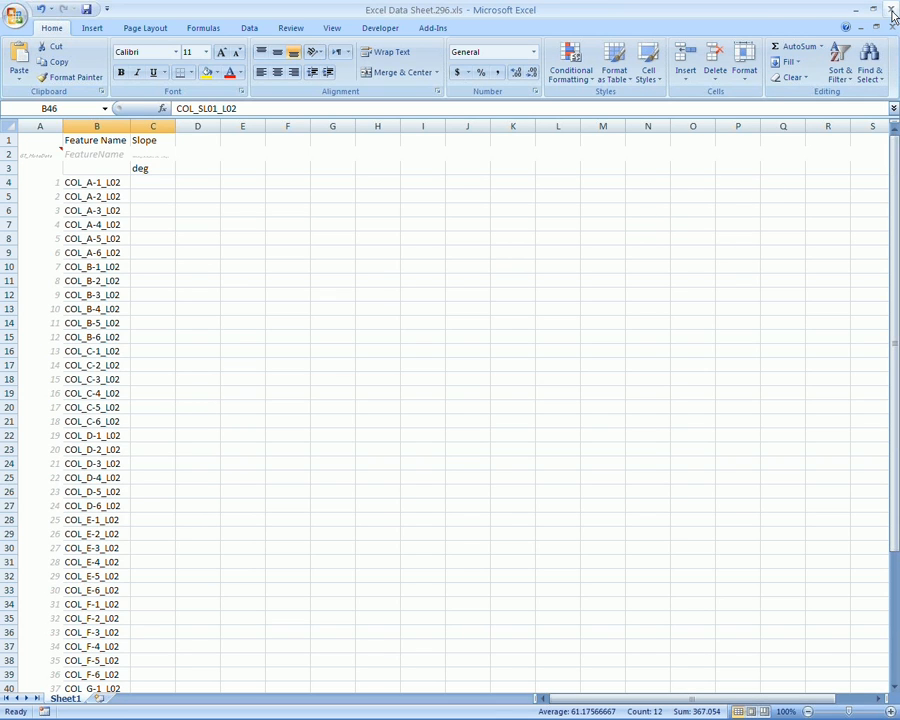
- Close the Excel slope data sheet
click(891, 10)
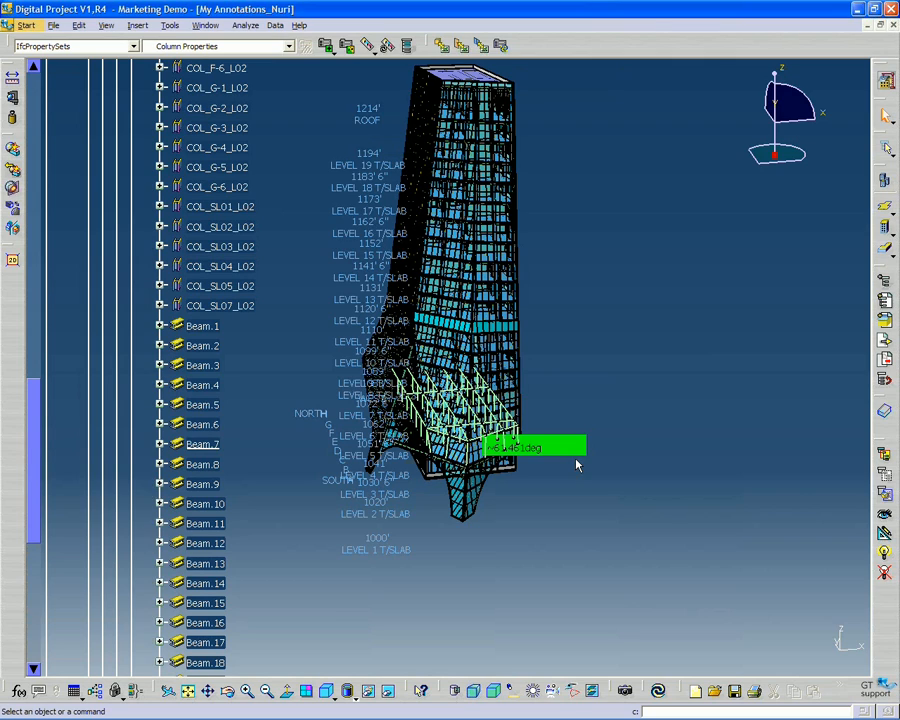
mouse_move(552, 452)
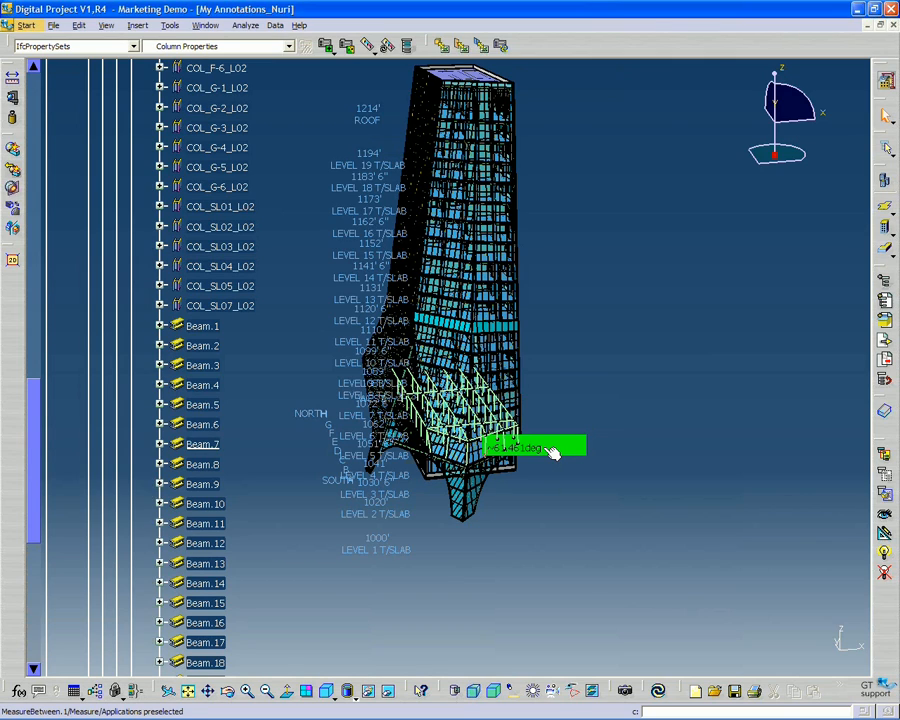
mouse_move(548, 453)
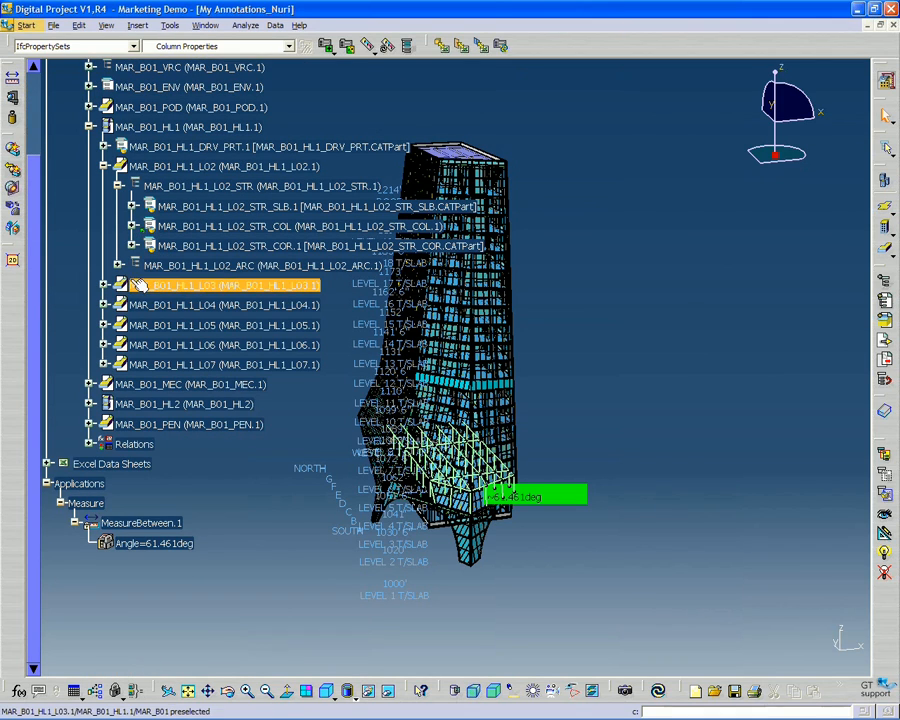
- Expand MAR_B01_HL1_L03 in the specification tree
click(118, 285)
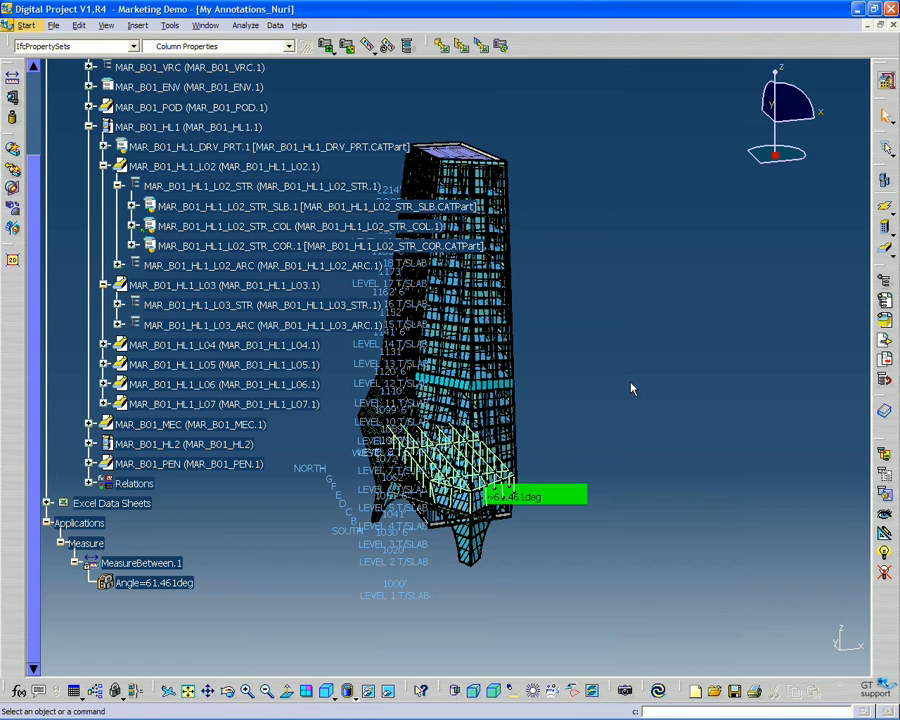
mouse_move(623, 383)
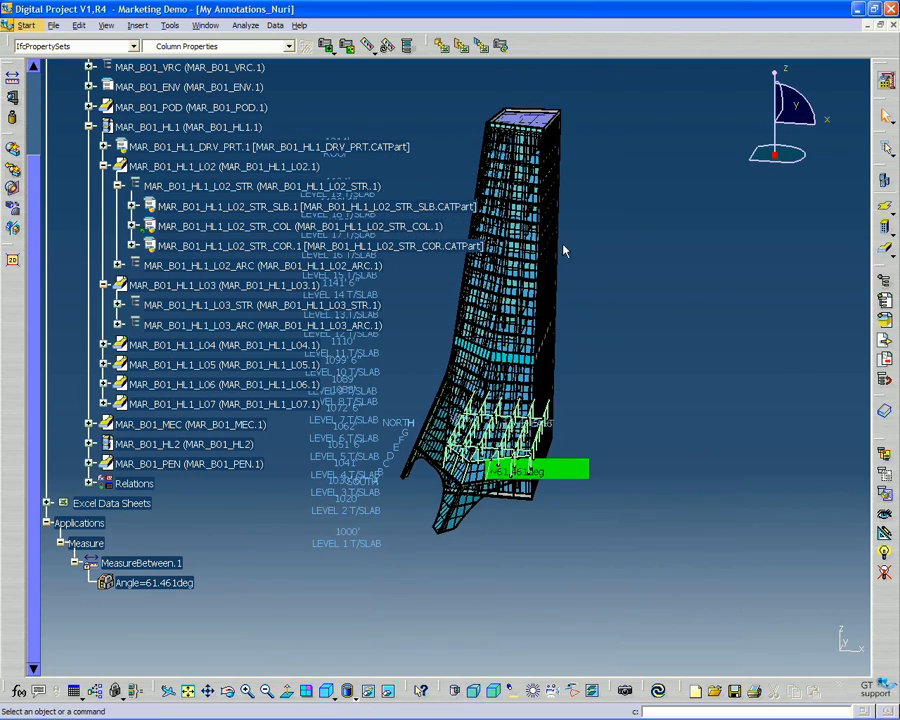
mouse_move(615, 297)
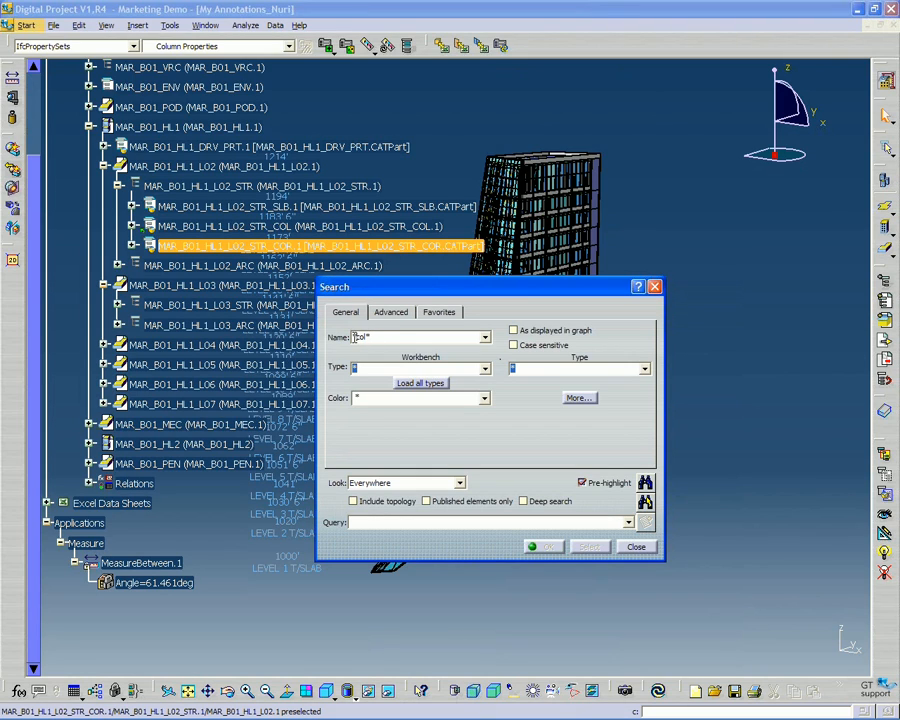
- Enter col* as the name to search for
text(col*)
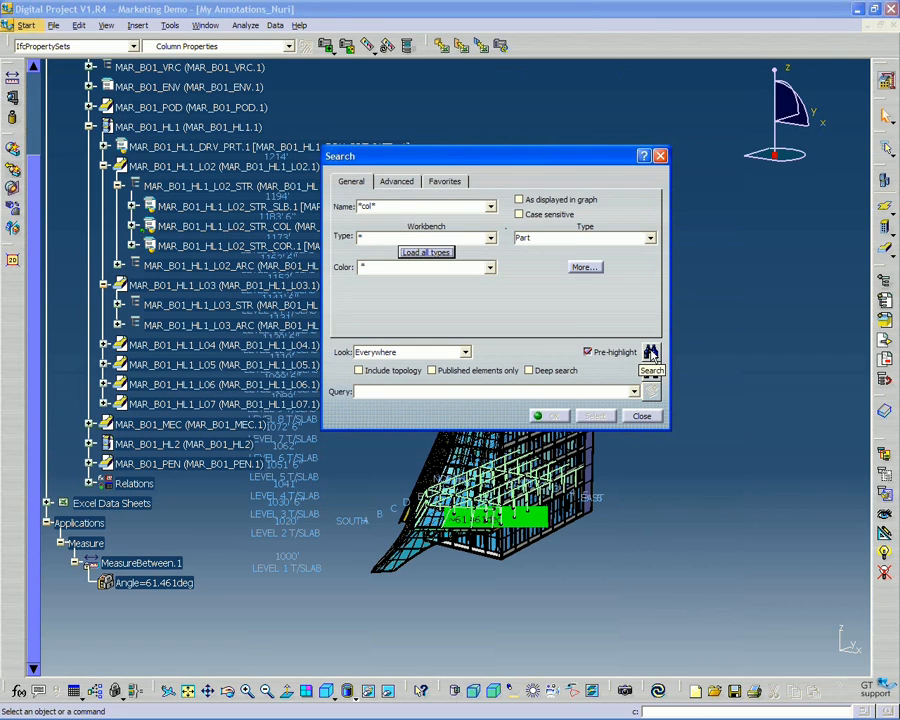
- Run the name search, preselecting the 20 matching column parts
click(651, 370)
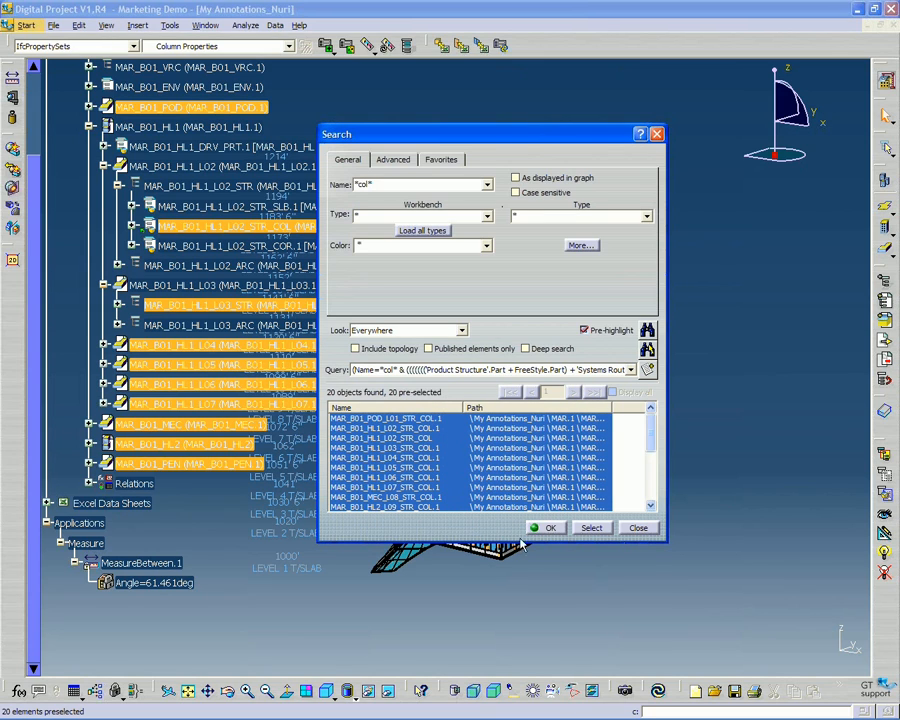
mouse_move(648, 540)
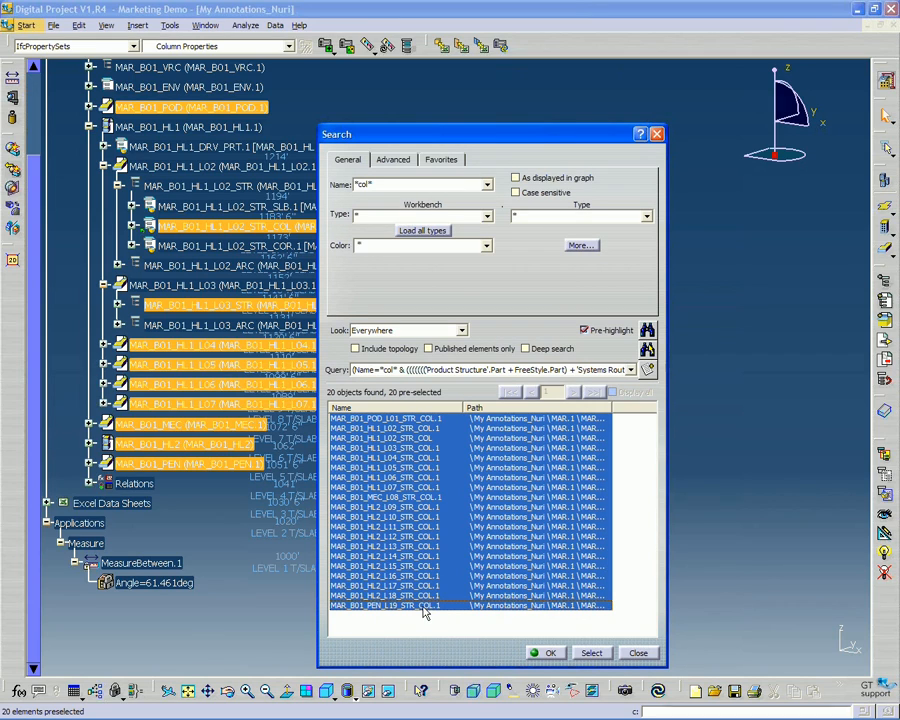
mouse_move(421, 617)
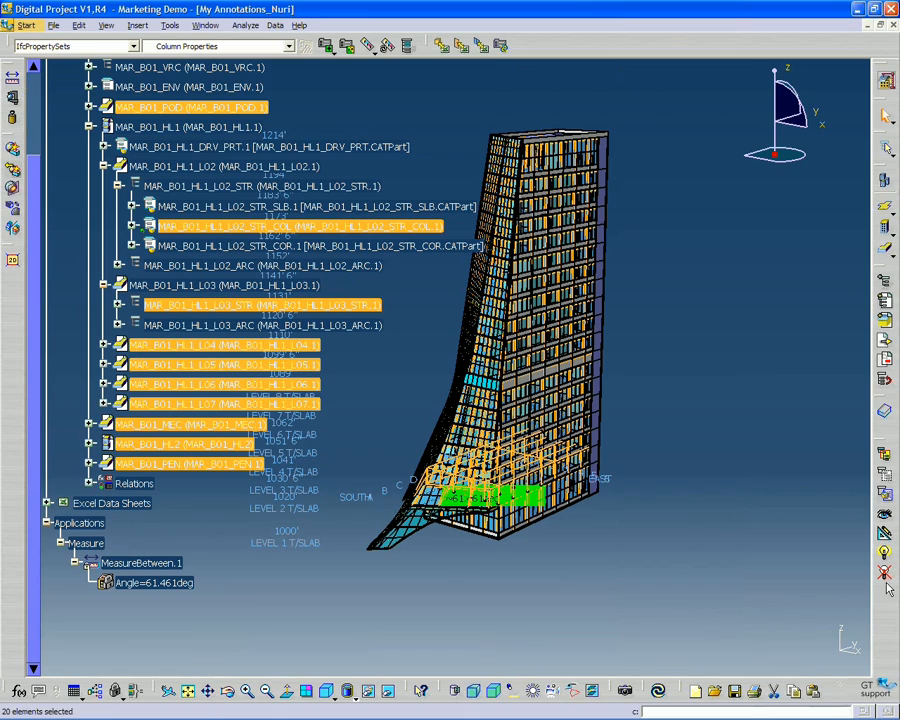
mouse_move(885, 448)
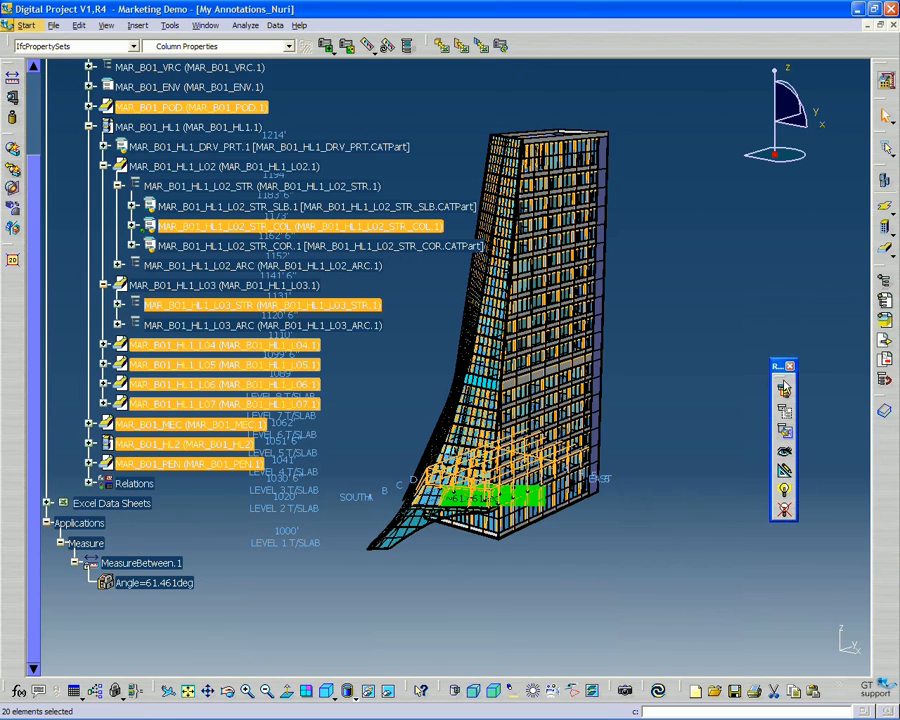
mouse_move(781, 367)
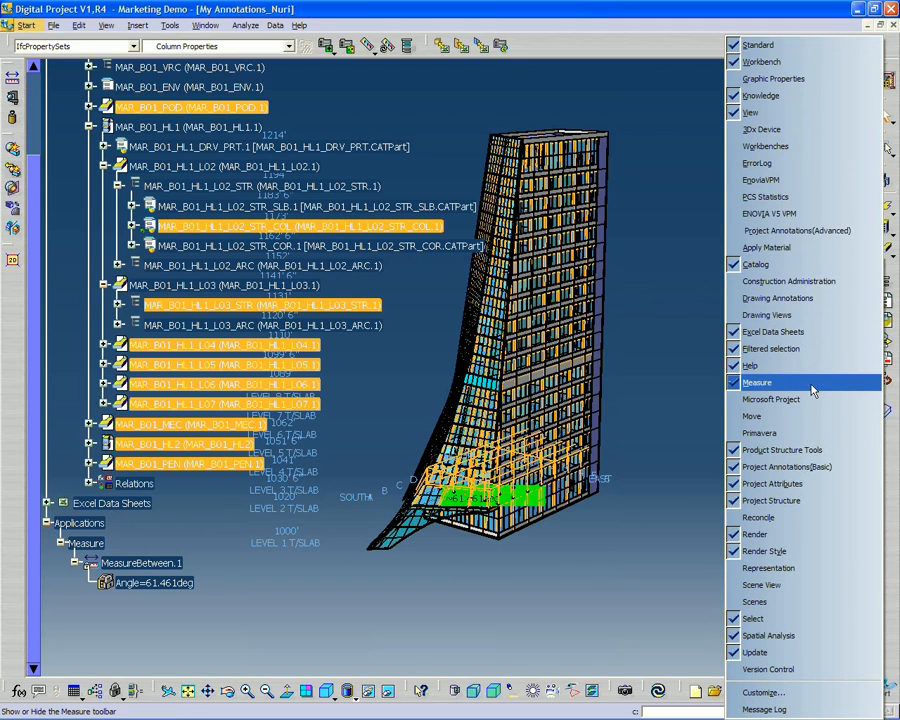
mouse_move(770, 348)
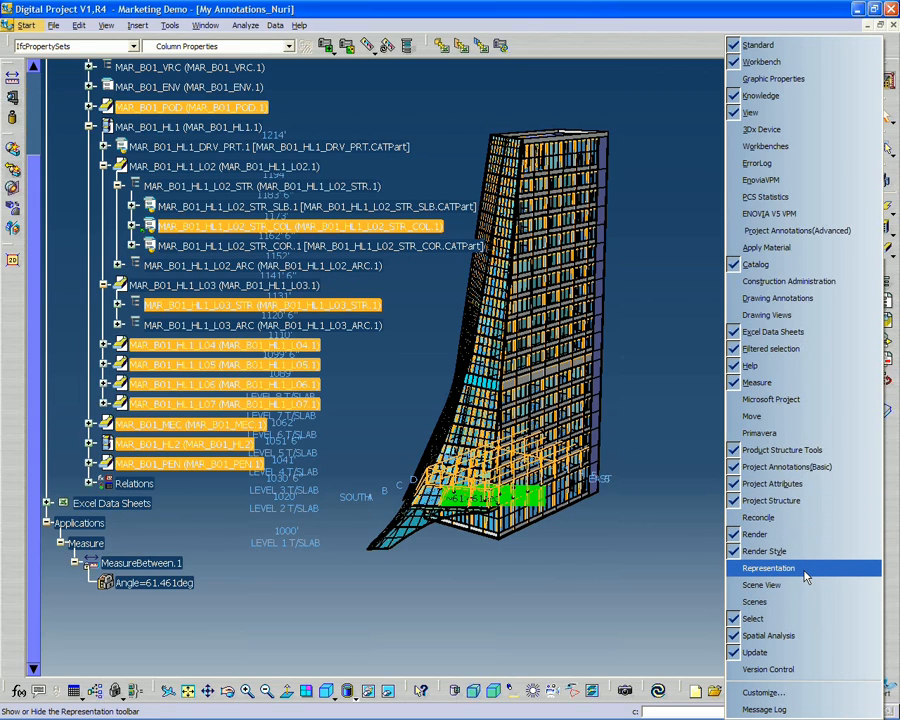
- Enable the Representation toolbar from the toolbar context menu
click(768, 568)
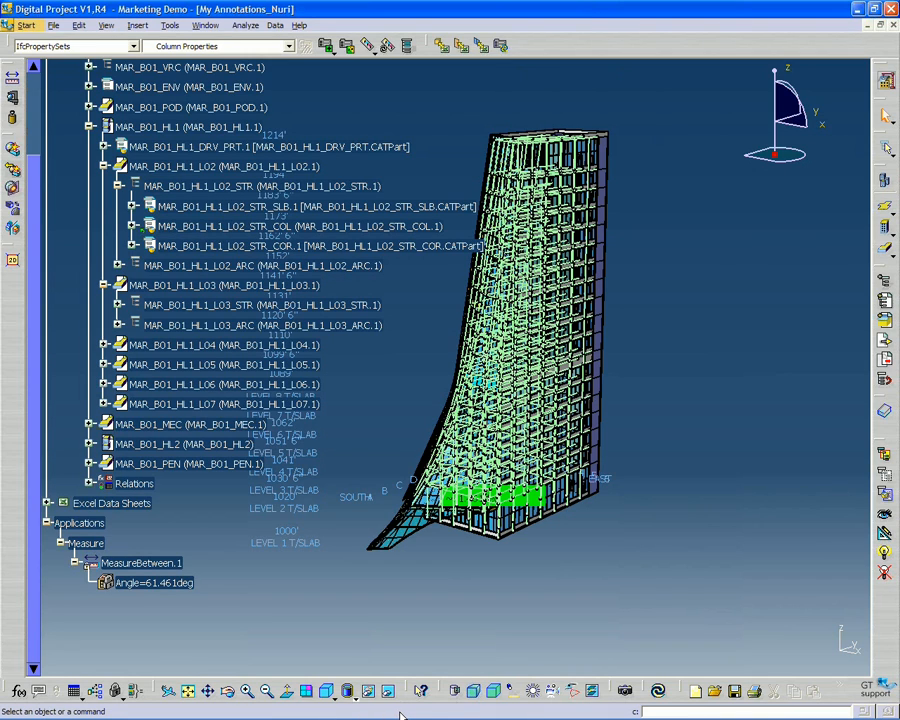
mouse_move(100, 711)
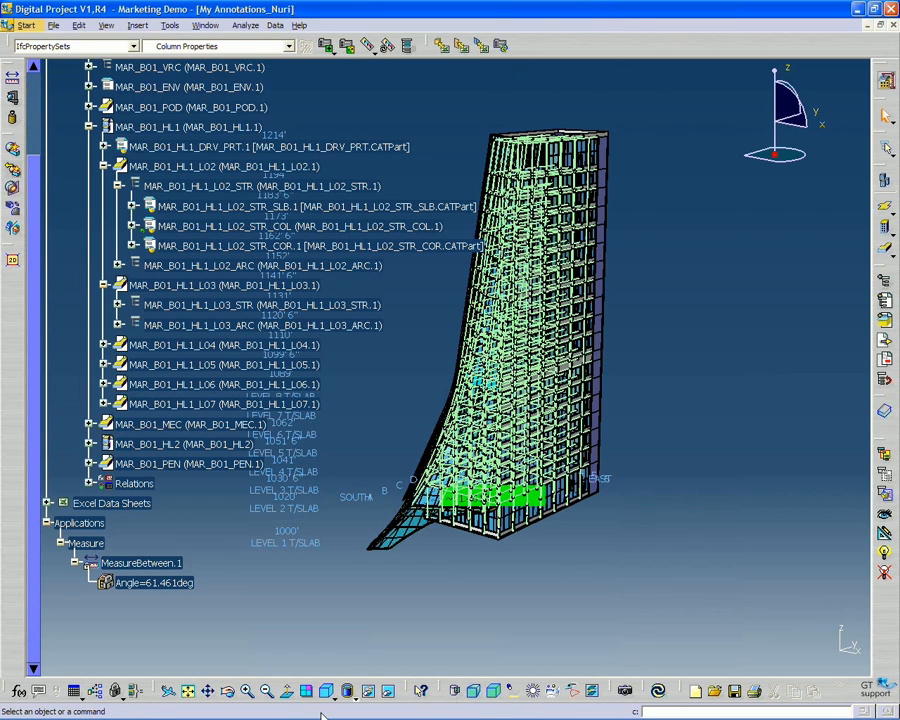
mouse_move(418, 713)
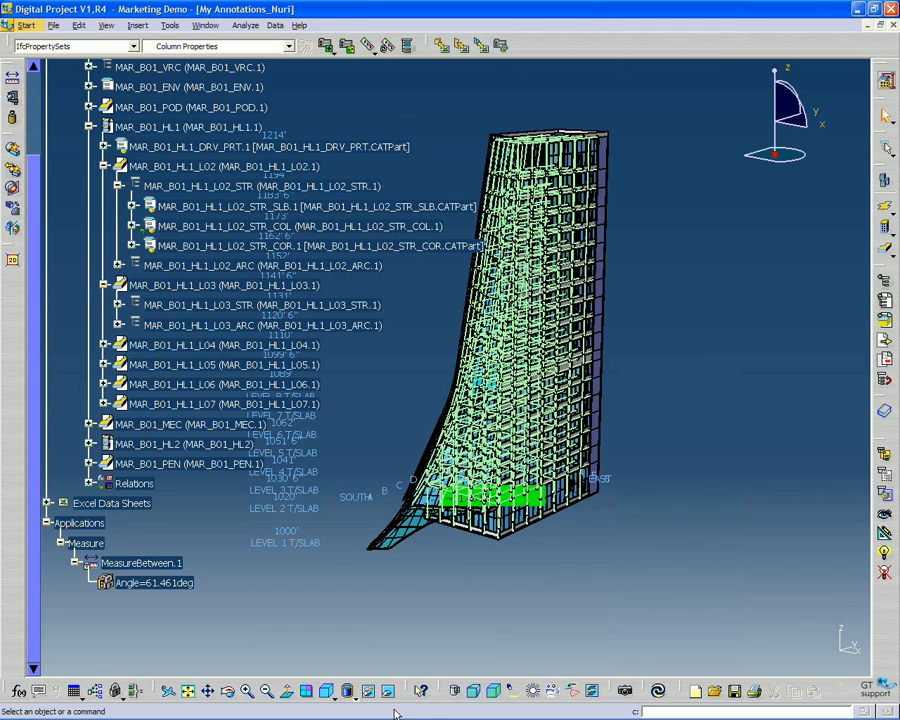
mouse_move(540, 558)
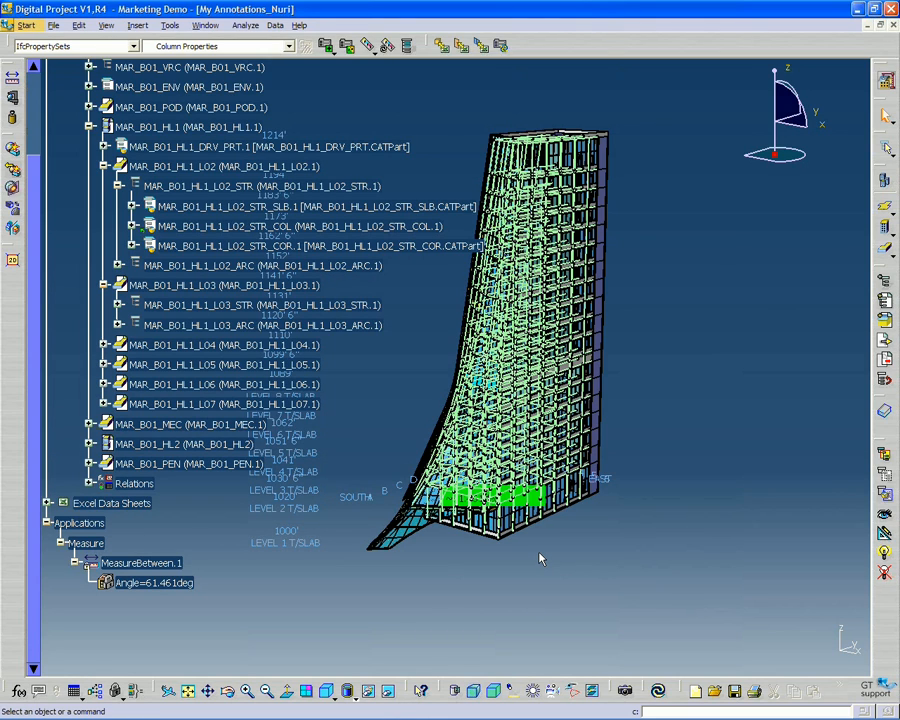